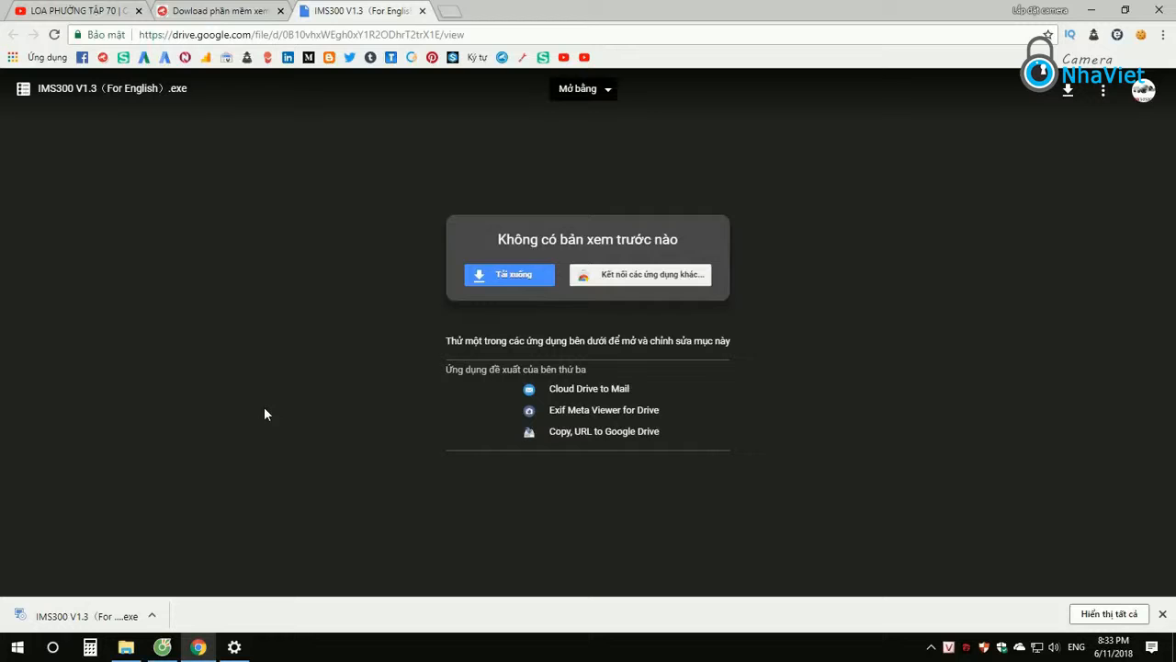
{"action": "mouse_move", "coordinate": [237, 438]}
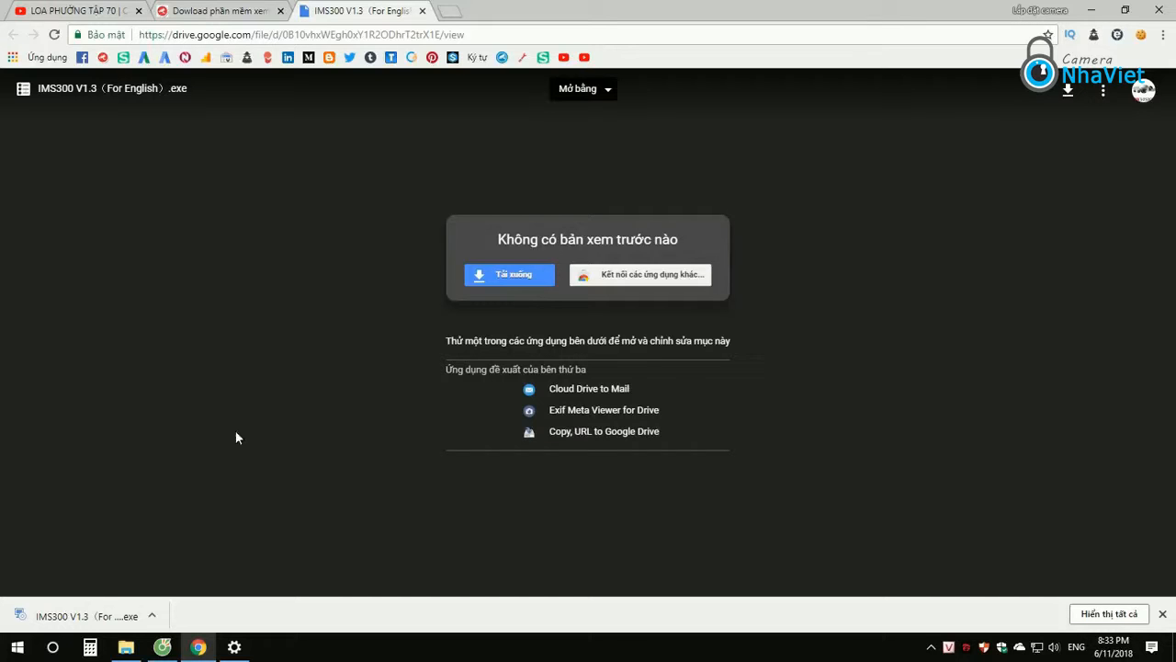
Step: Run the downloaded IMS300 V1.3 installer from the Chrome download bar
{"action": "left_click", "coordinate": [510, 274]}
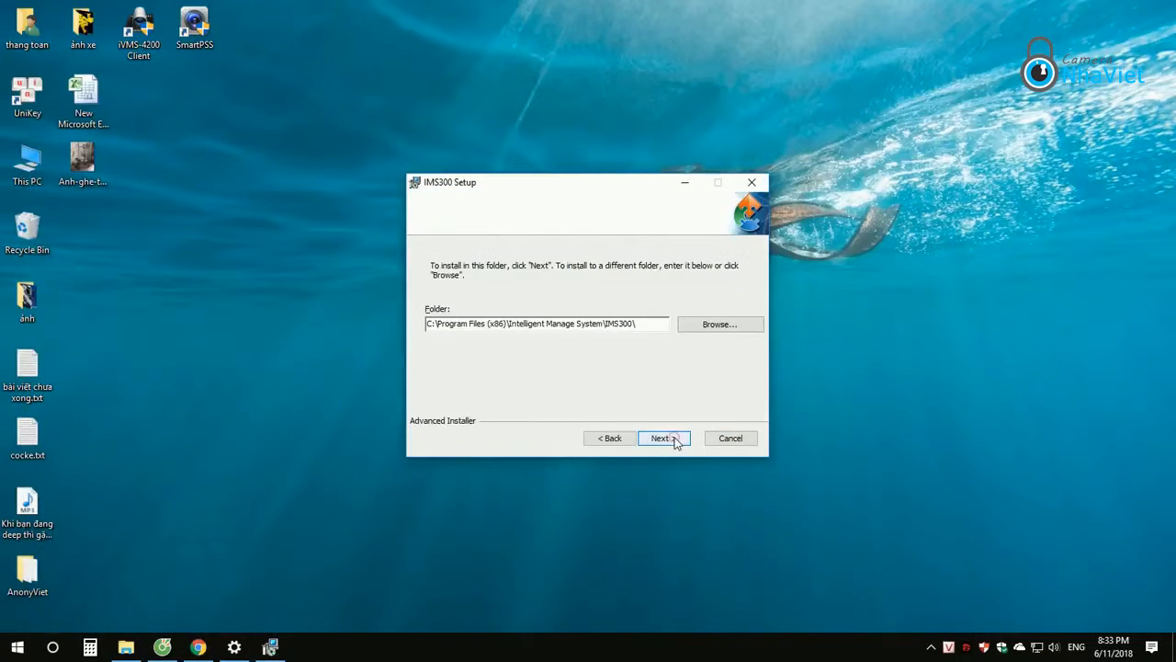
Step: Install IMS300 to the default folder, approve the UAC prompt, and finish with Launch IMS300 checked
{"action": "left_click", "coordinate": [661, 437]}
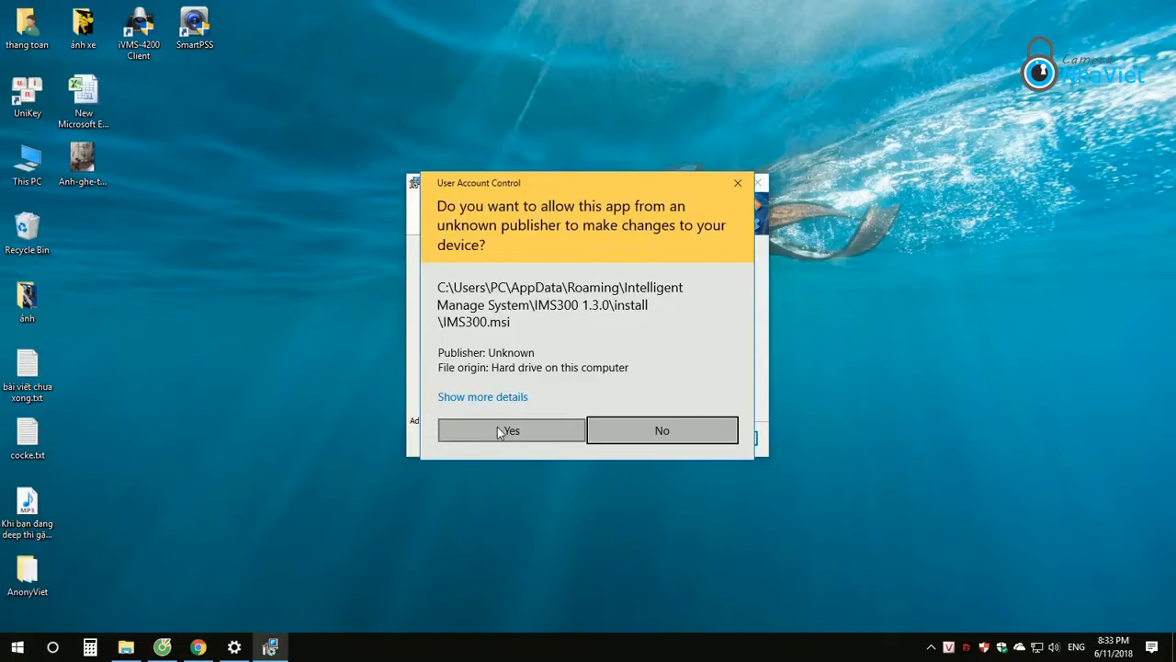
{"action": "left_click", "coordinate": [511, 430]}
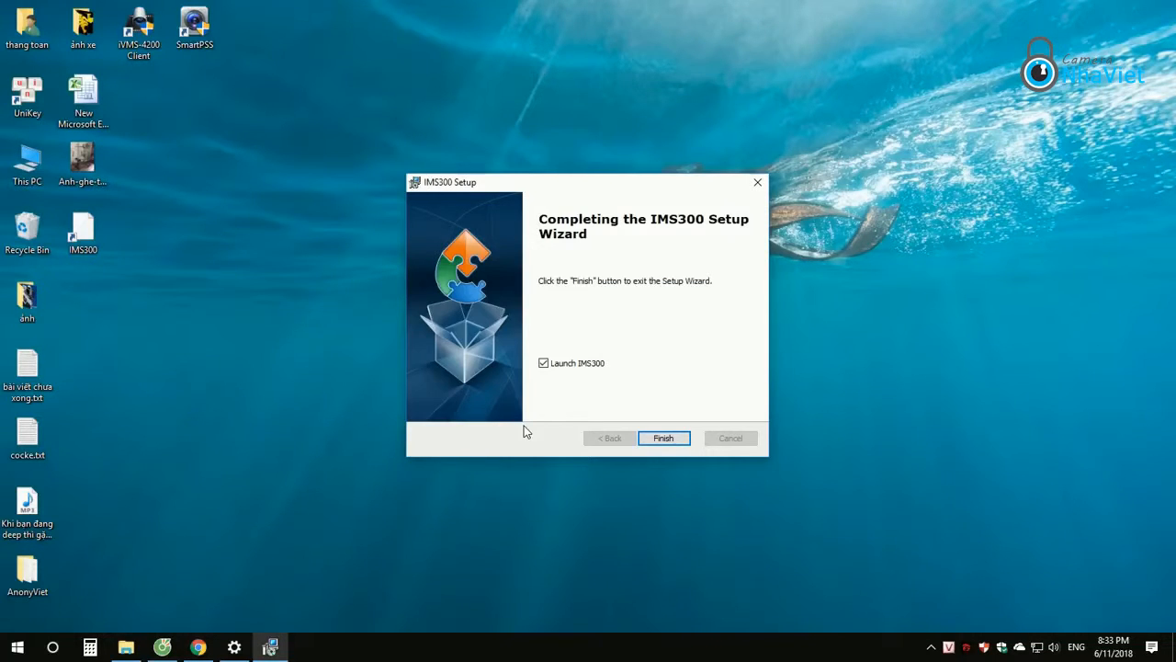
{"action": "left_click", "coordinate": [663, 438]}
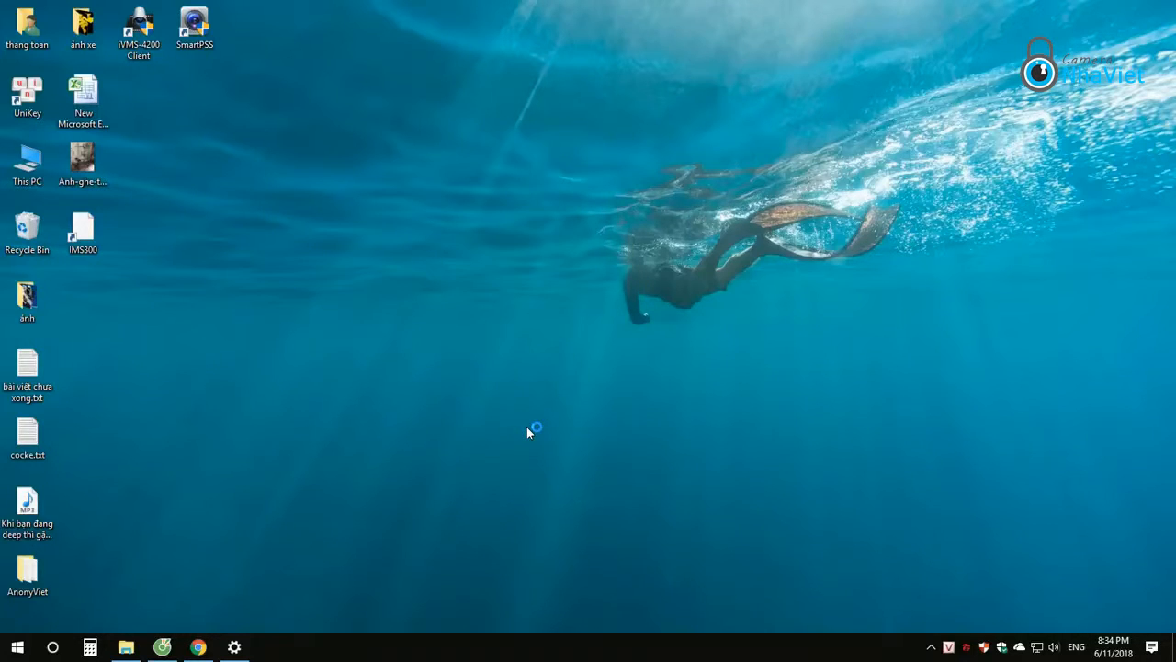
Step: Log in as admin with a retyped password, Save Password and Auto Login enabled
{"action": "double_click", "coordinate": [83, 225]}
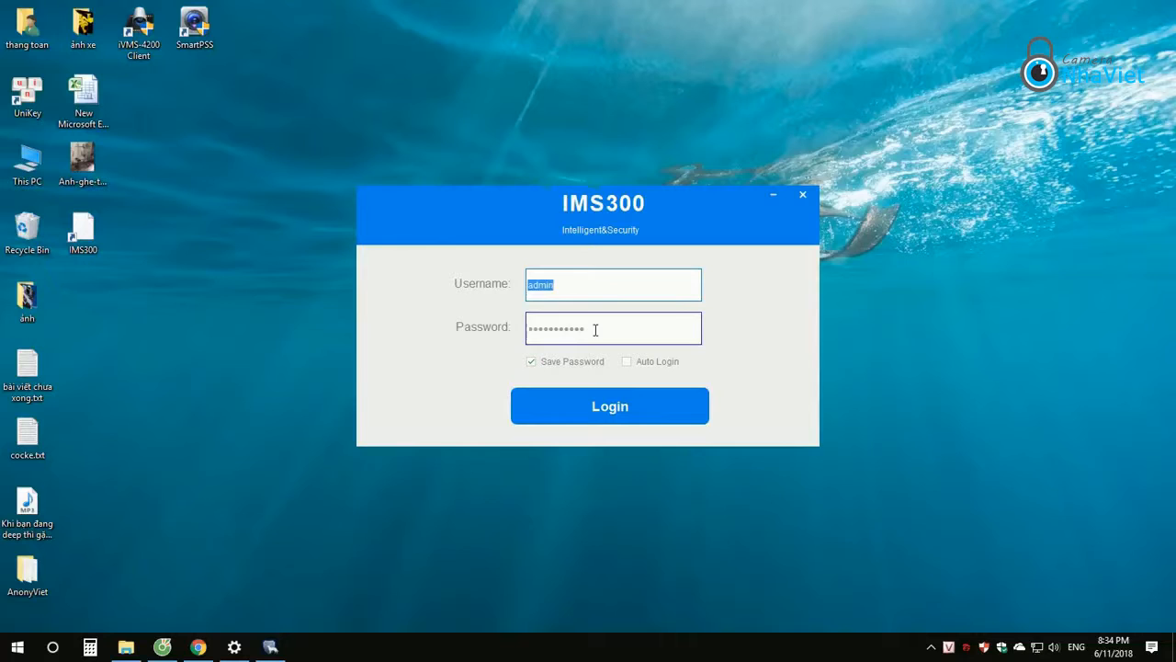
{"action": "left_click", "coordinate": [612, 328]}
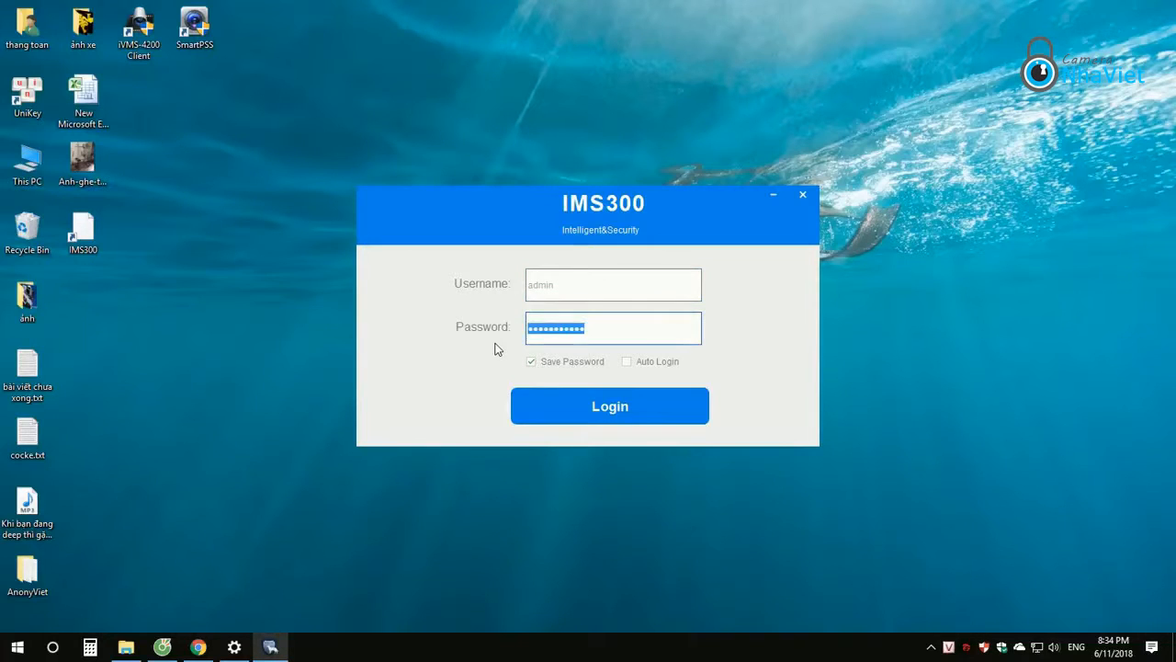
{"action": "left_click", "coordinate": [627, 361]}
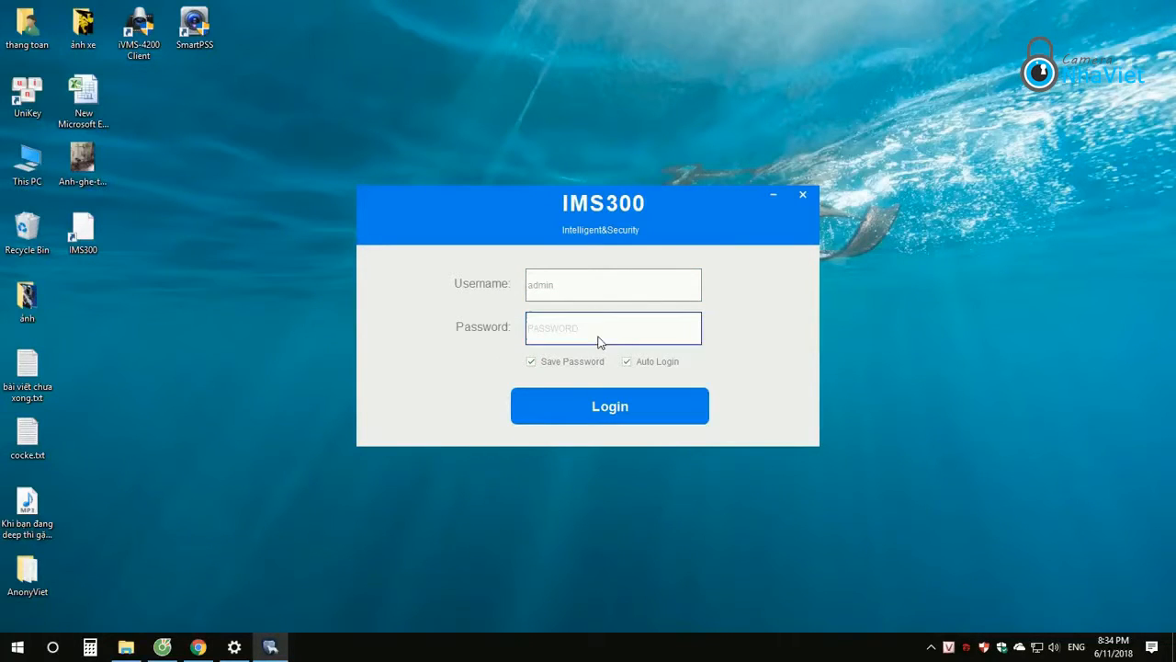
{"action": "type", "text": "password"}
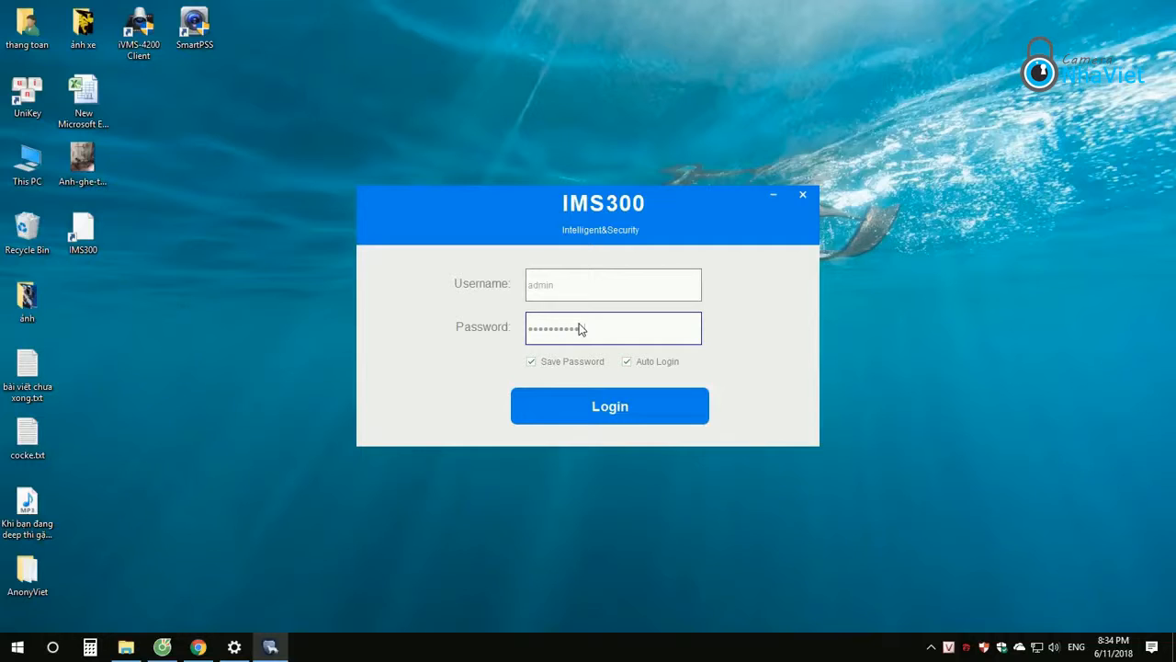
{"action": "left_click", "coordinate": [610, 405]}
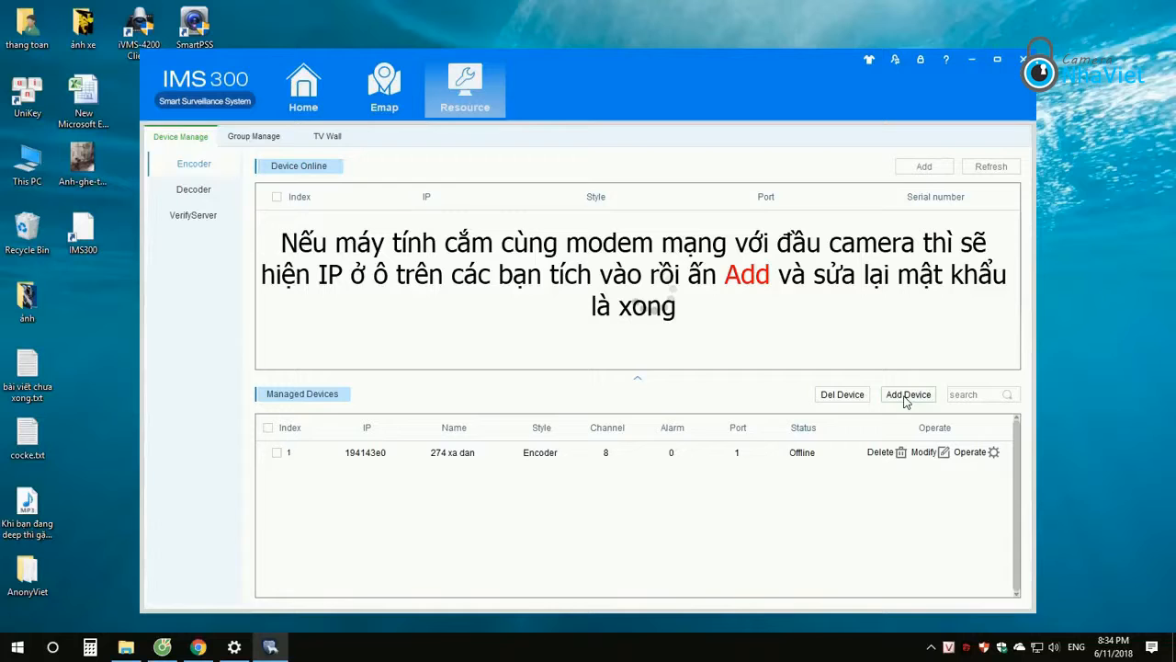
Step: Add the recorder 'camera plus' using P2P Login with its account password and save
{"action": "left_click", "coordinate": [908, 394]}
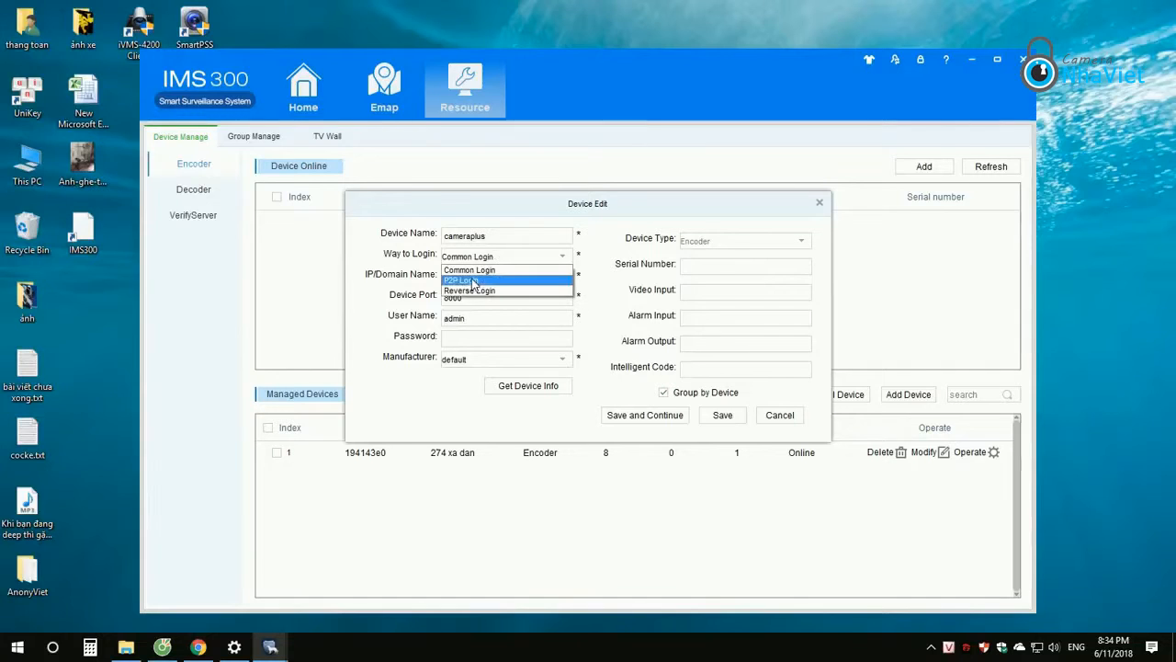
{"action": "left_click", "coordinate": [469, 280]}
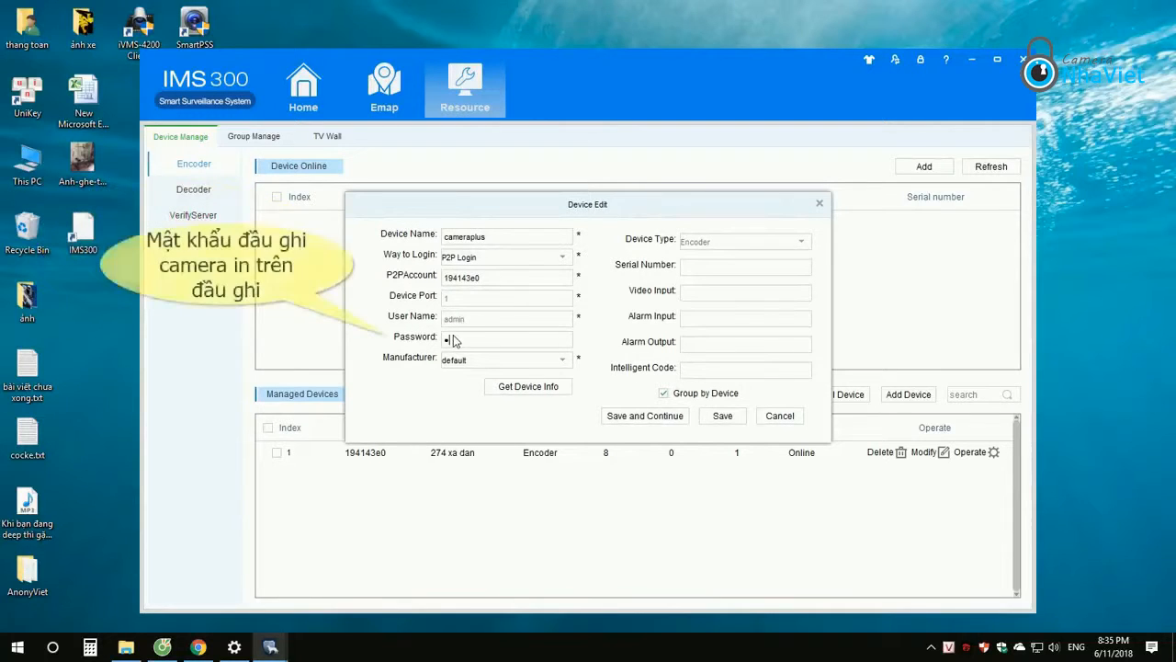
{"action": "type", "text": "•••••"}
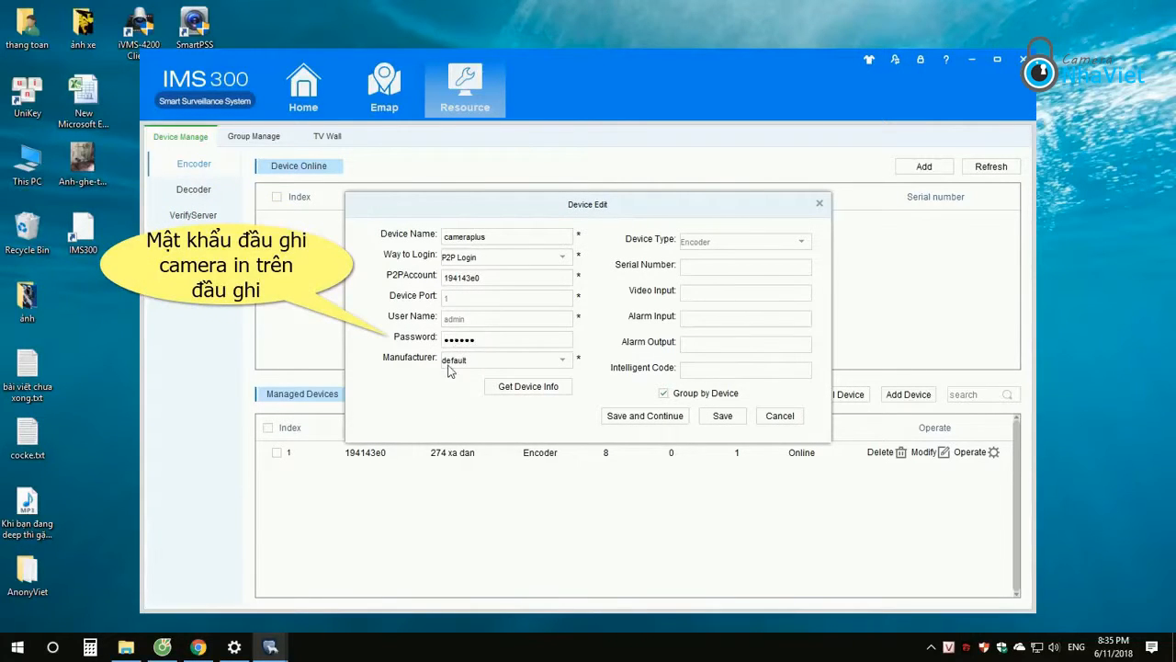
{"action": "left_click", "coordinate": [528, 386]}
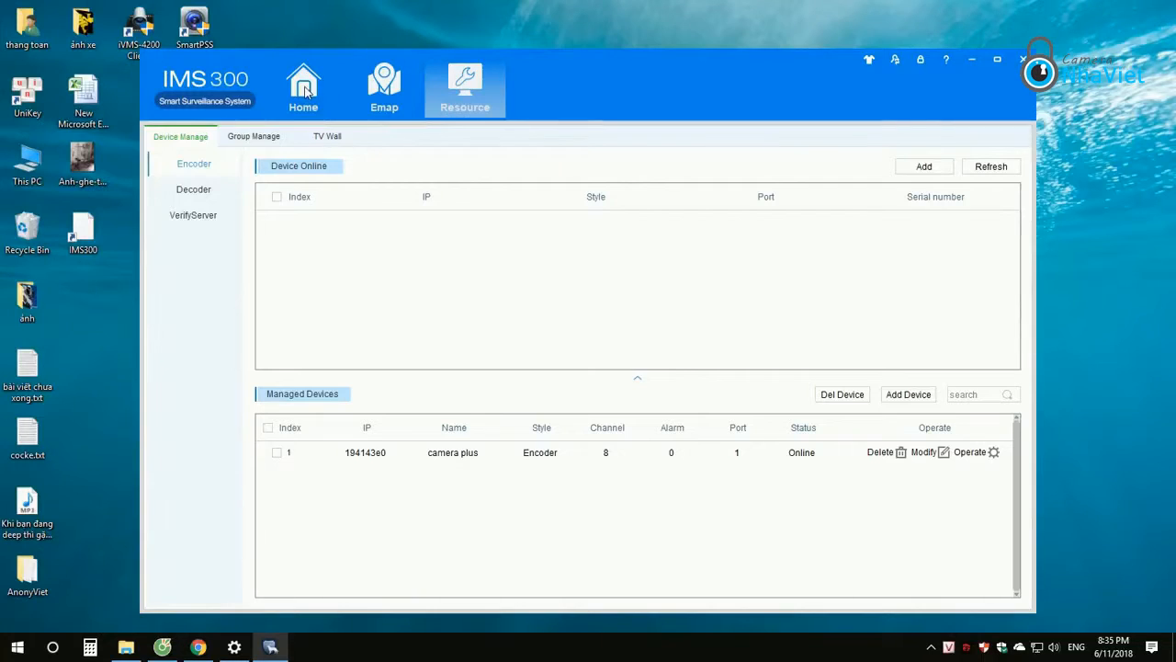
Step: Open all eight camera plus channels in the Monitor live grid, then return home
{"action": "left_click", "coordinate": [464, 83]}
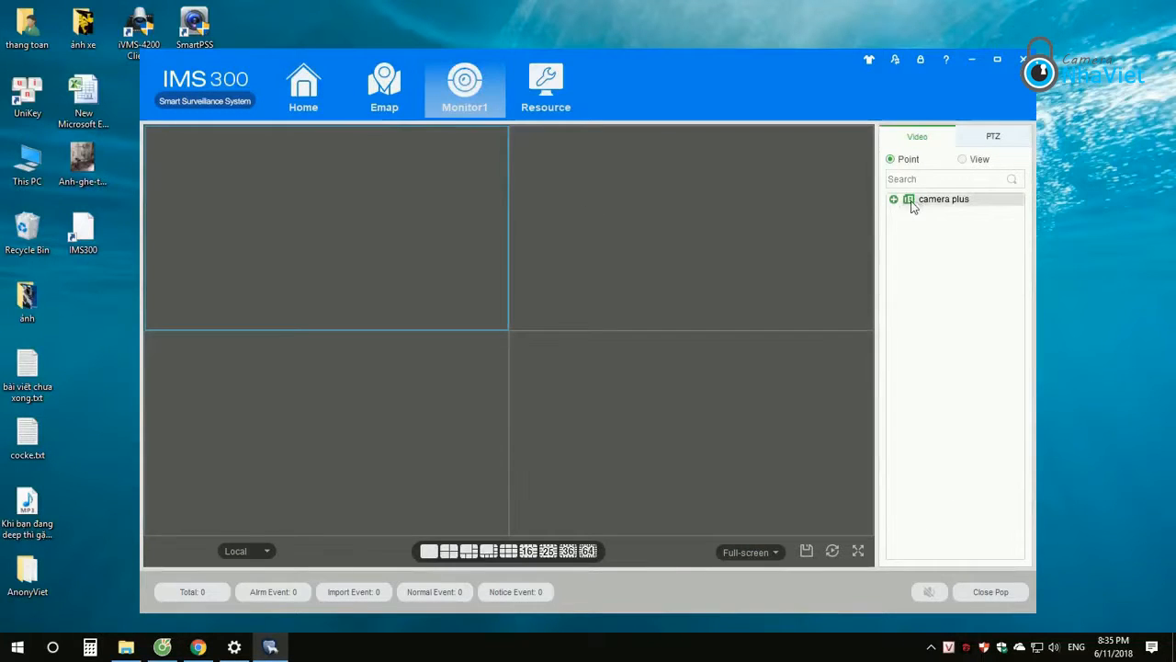
{"action": "left_click", "coordinate": [894, 198]}
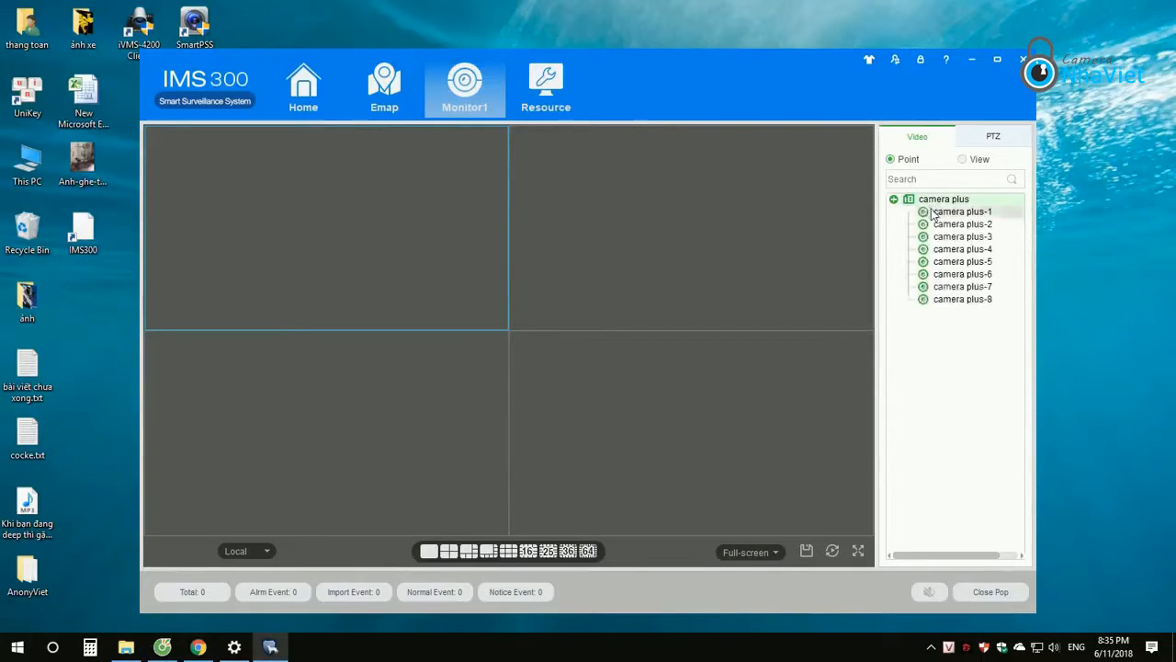
{"action": "double_click", "coordinate": [962, 211]}
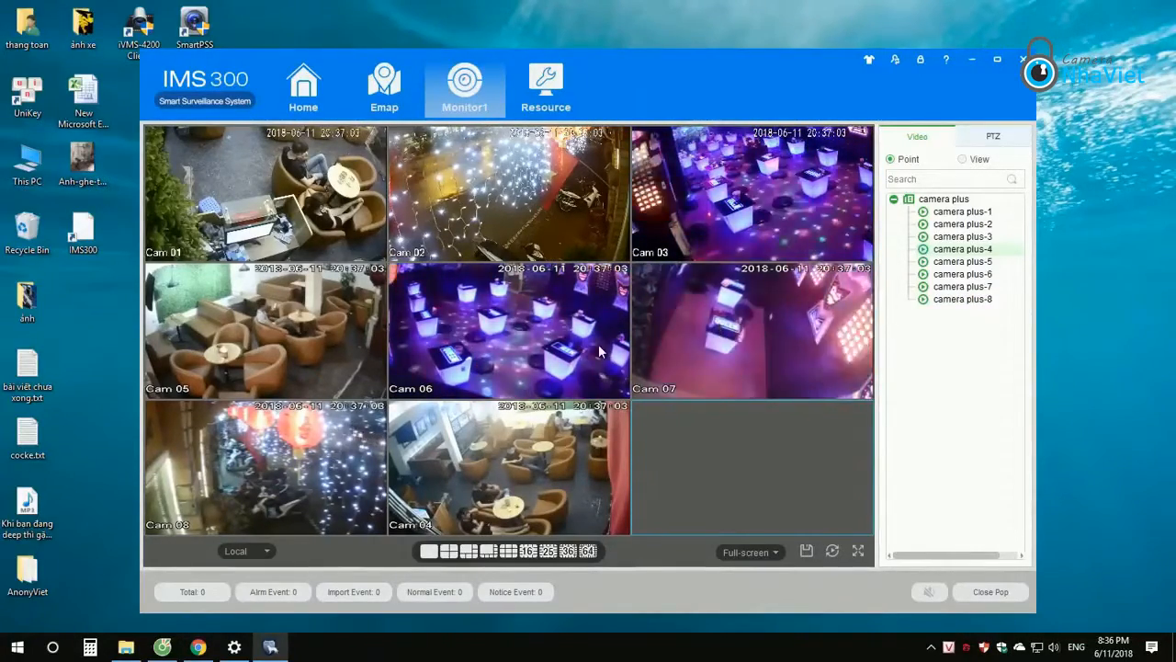
{"action": "left_click", "coordinate": [304, 82]}
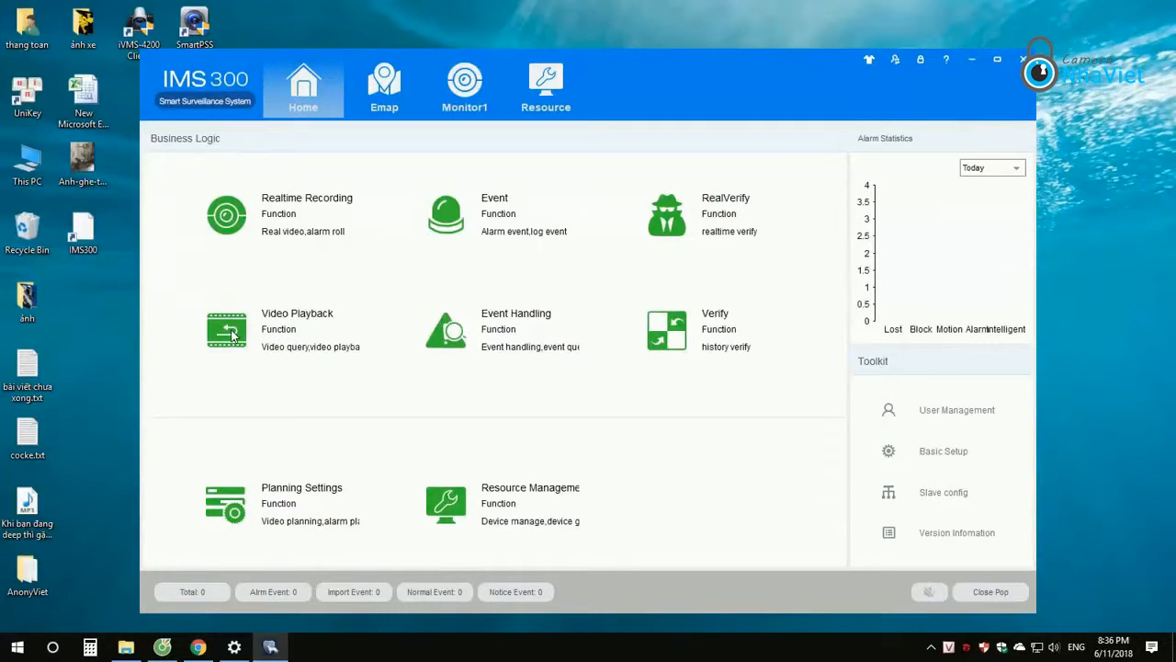
Step: Search Video Playback for camera plus channels 1–4 recordings on 2018-06-08
{"action": "left_click", "coordinate": [226, 329]}
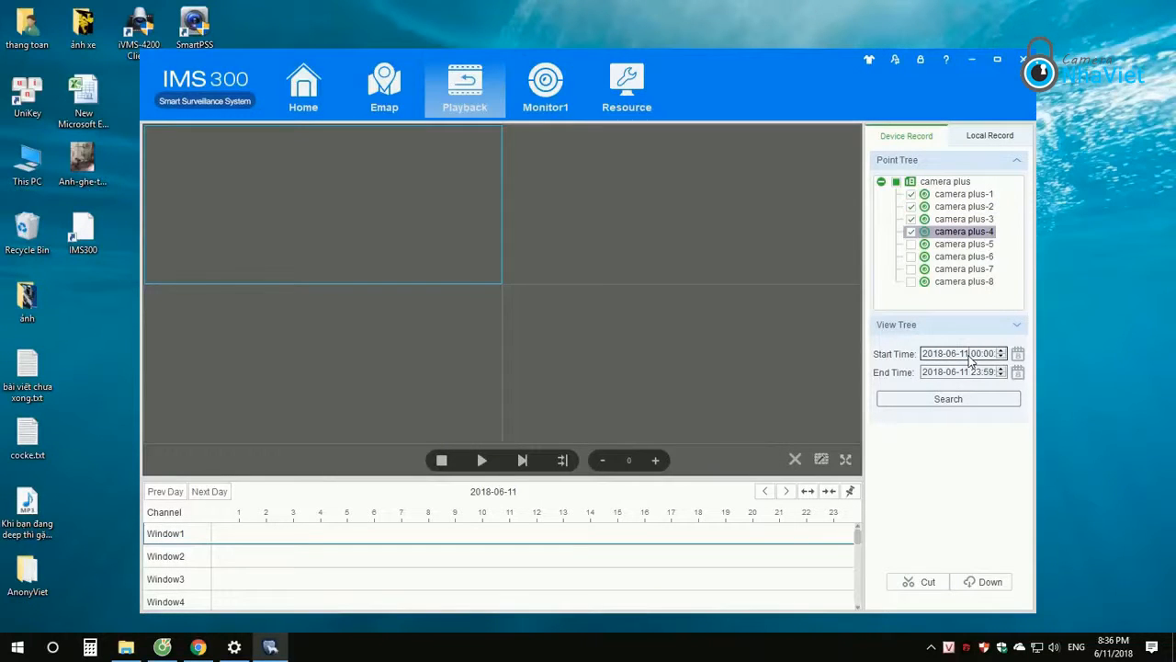
{"action": "left_click", "coordinate": [1018, 353]}
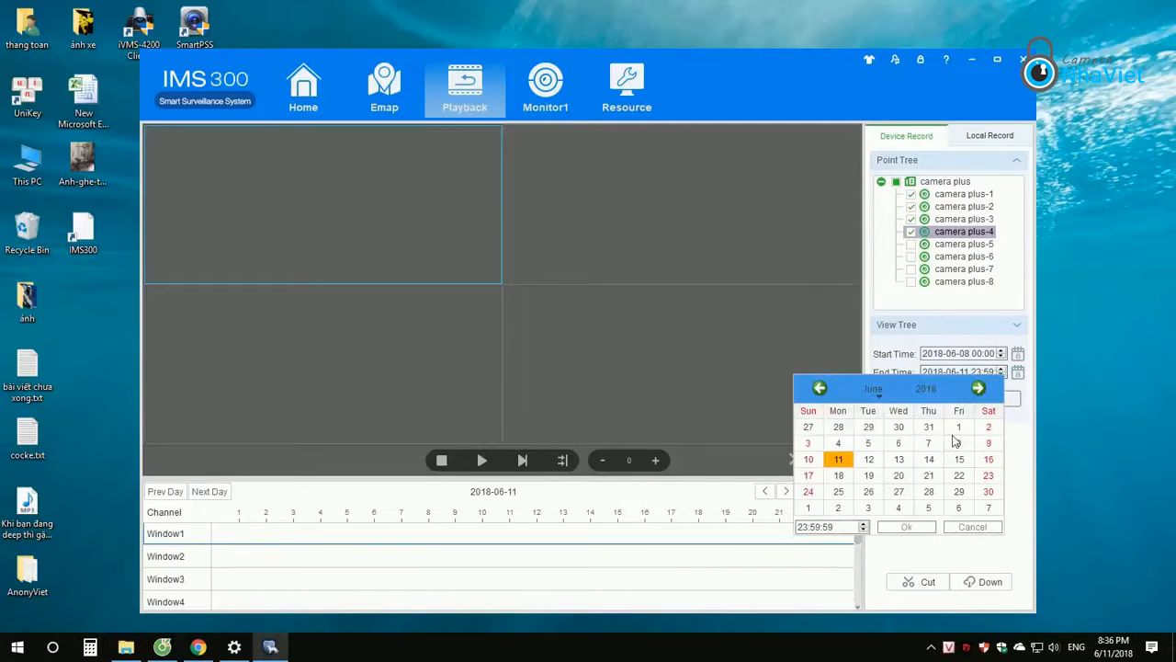
{"action": "left_click", "coordinate": [837, 442]}
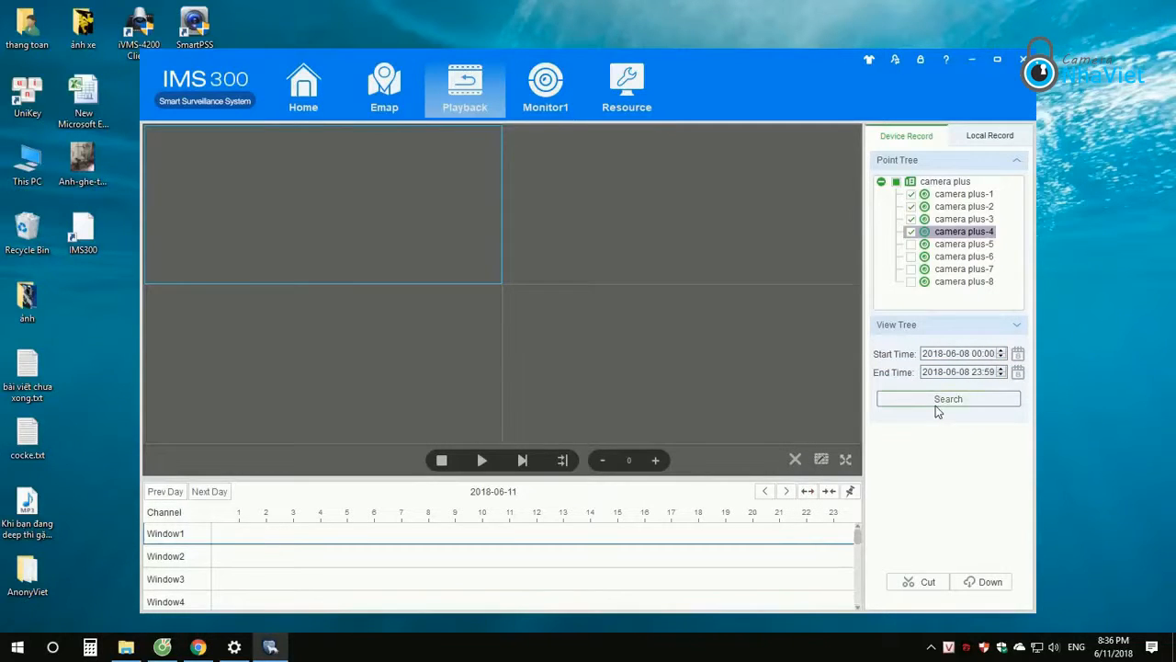
{"action": "left_click", "coordinate": [947, 397]}
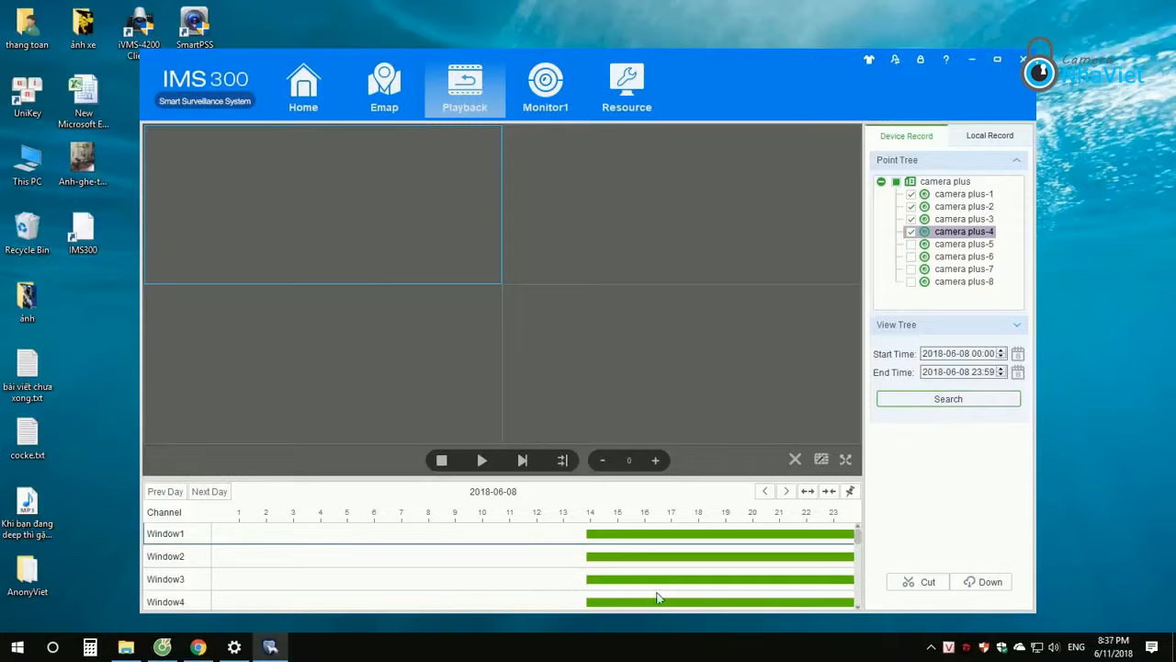
Step: Play the 8 June recordings in each playback window, then return to the Monitor1 live view
{"action": "left_click", "coordinate": [482, 460]}
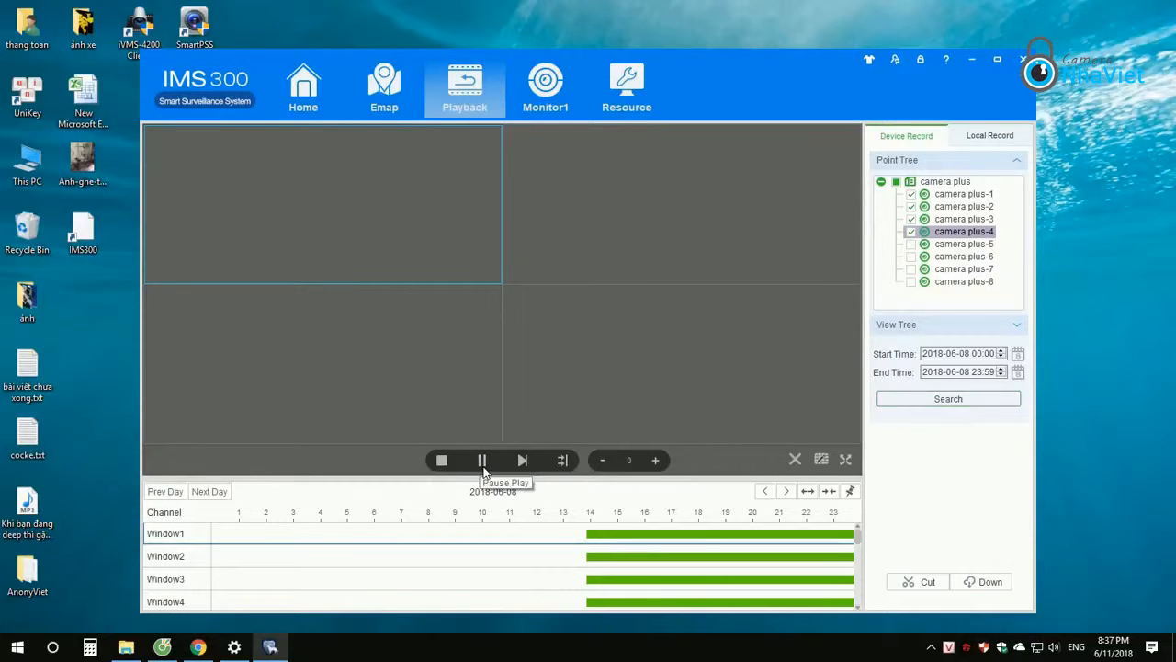
{"action": "left_click", "coordinate": [481, 461]}
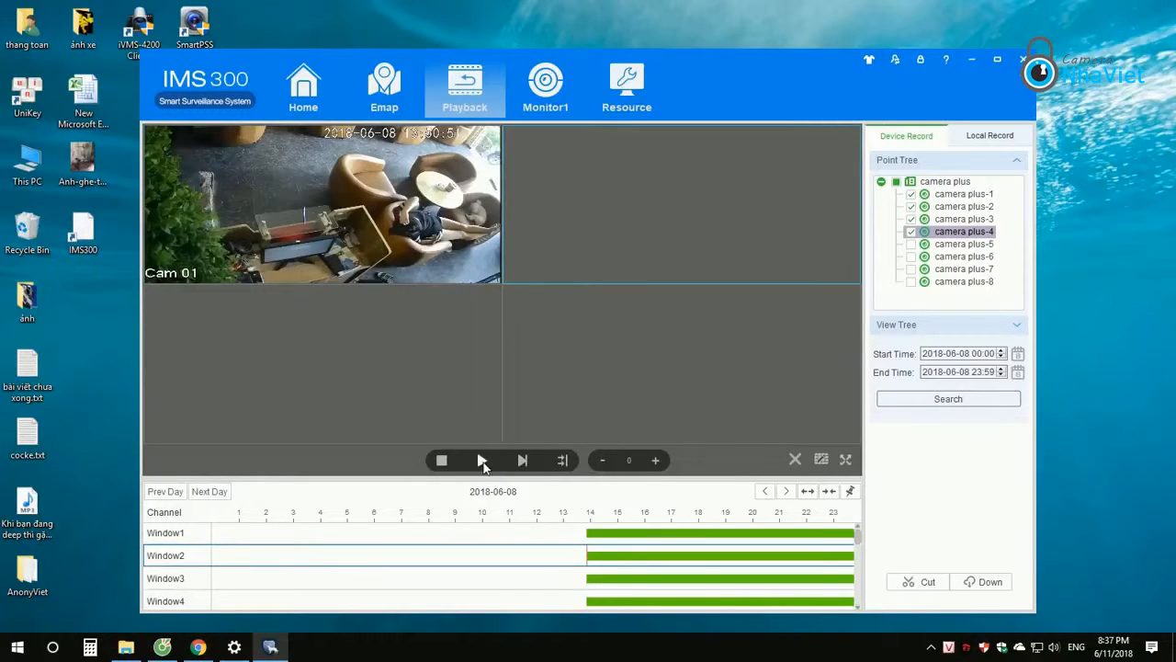
{"action": "left_click", "coordinate": [481, 460]}
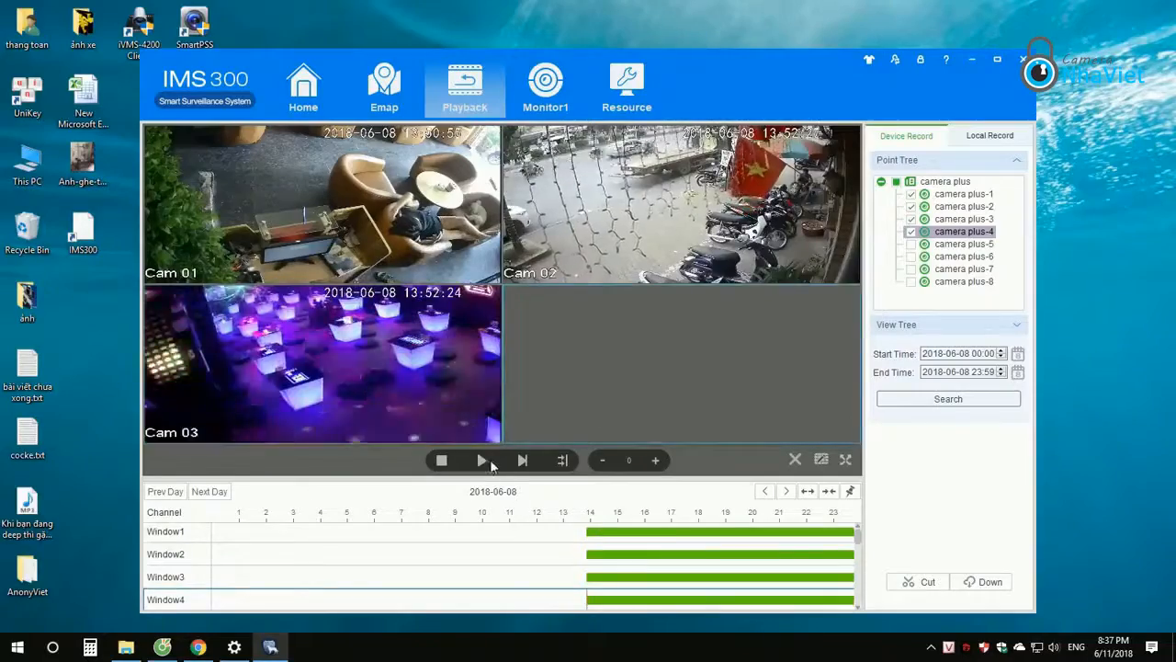
{"action": "left_click", "coordinate": [481, 460]}
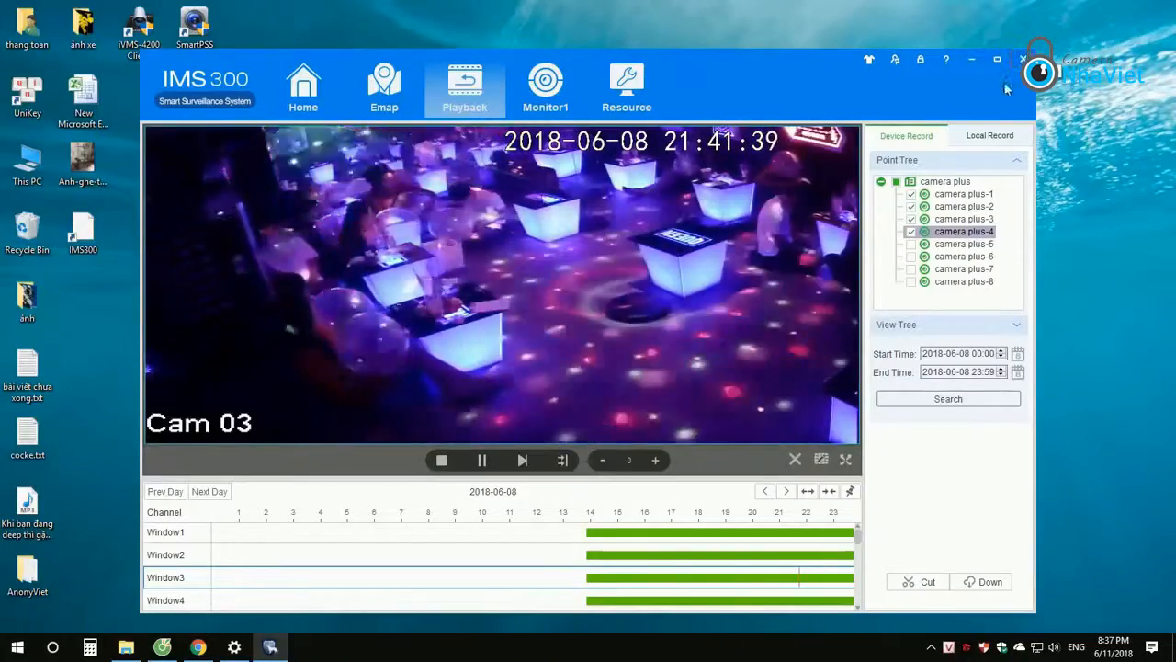
{"action": "left_click", "coordinate": [545, 83]}
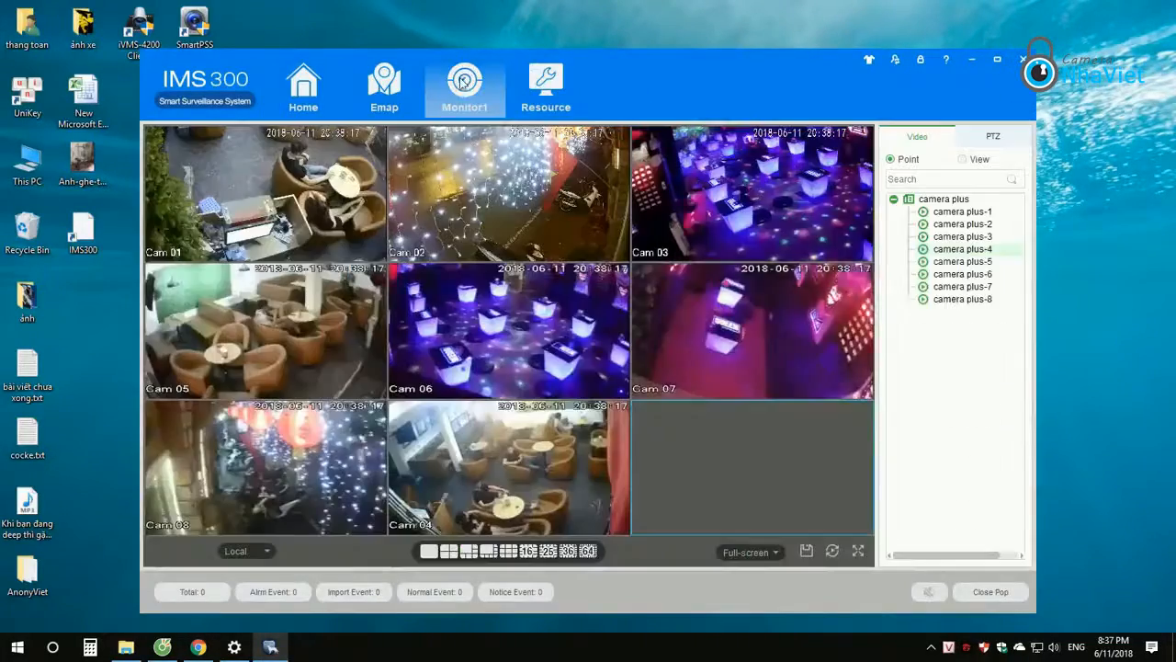